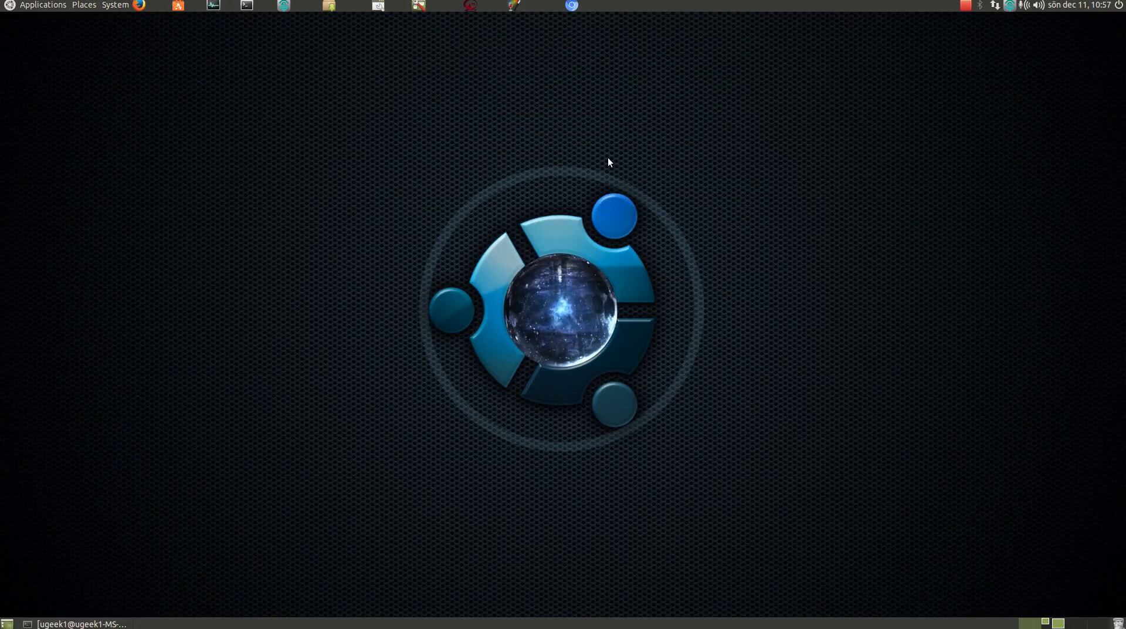
mouse_move(570, 123)
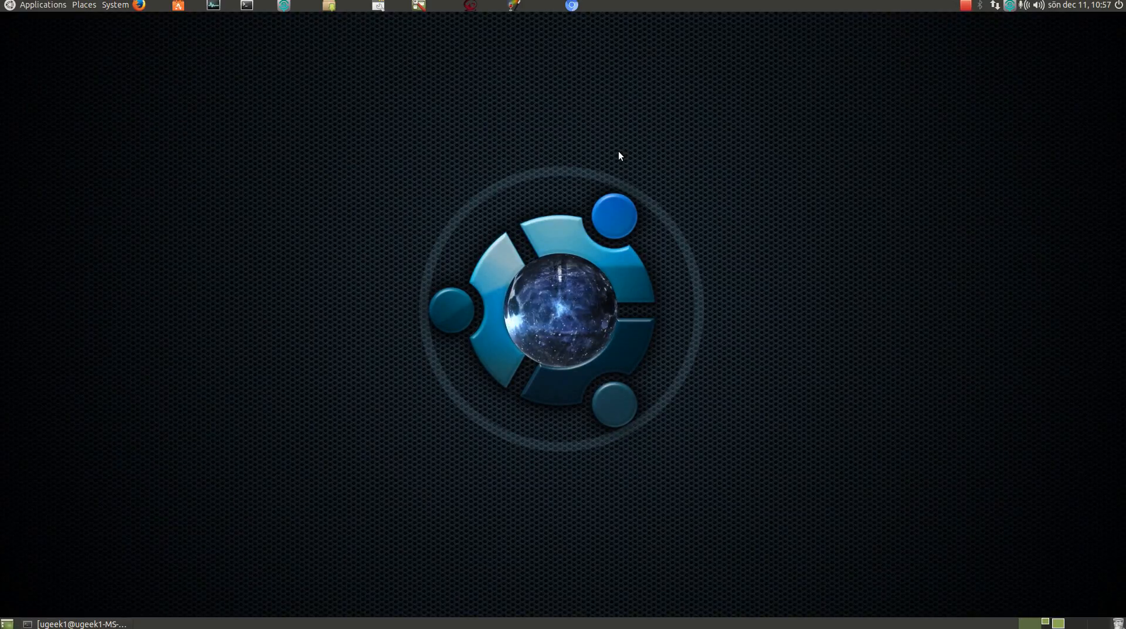
mouse_move(402, 149)
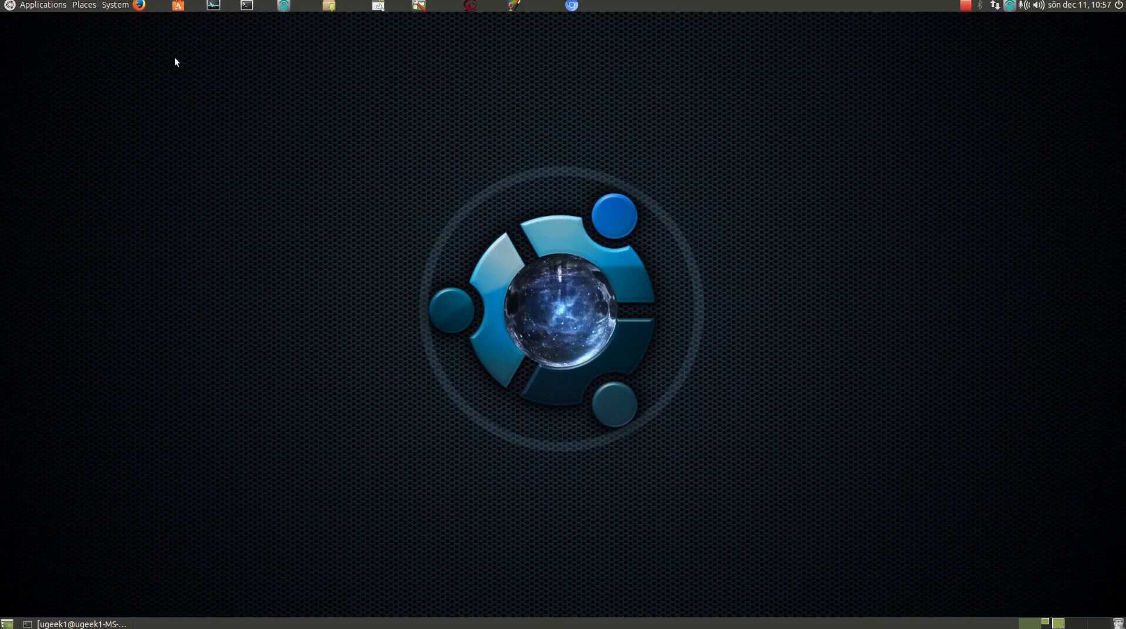
Download the Ubuntu/Debian TeamViewer .deb package from the Linux download page, saving the file.
click(140, 5)
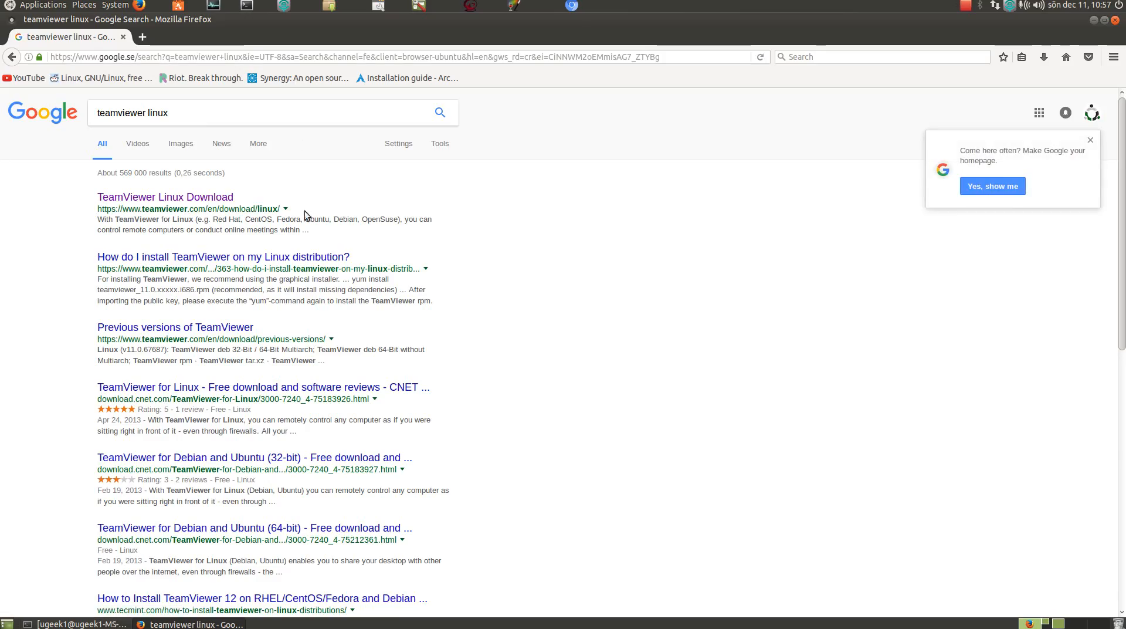
click(164, 196)
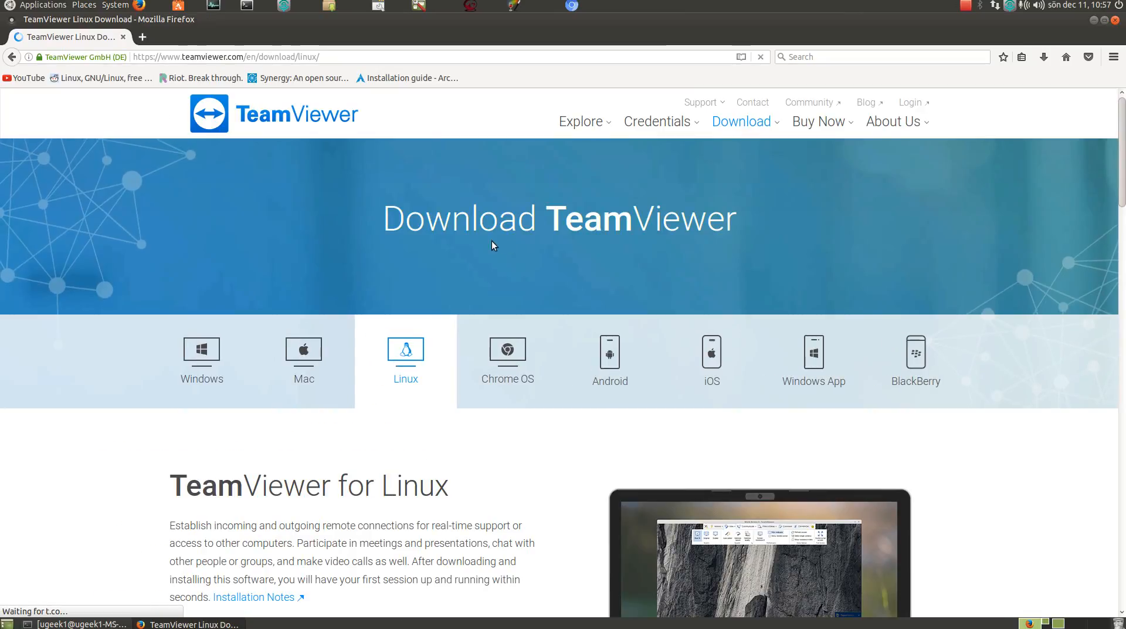
scroll(down, 3)
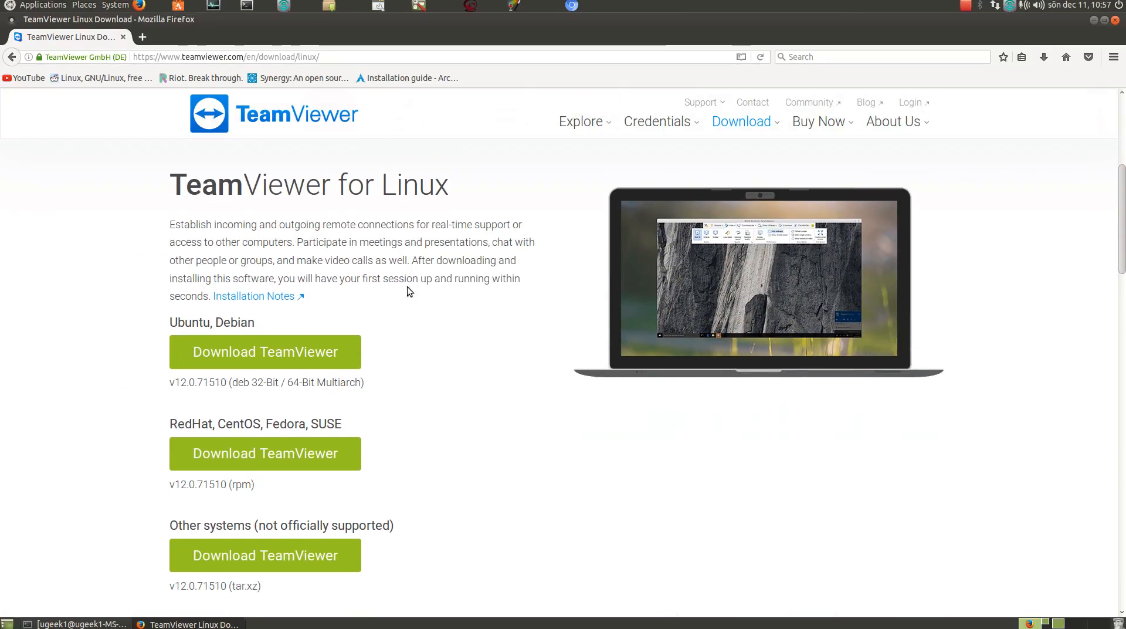
scroll(down, 3)
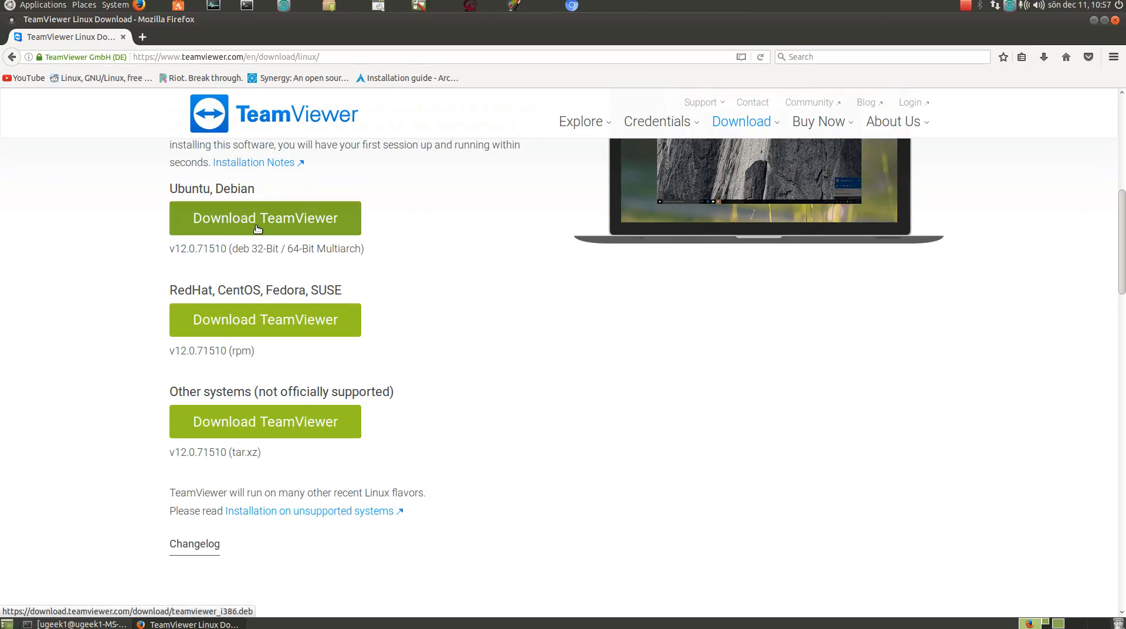
click(264, 218)
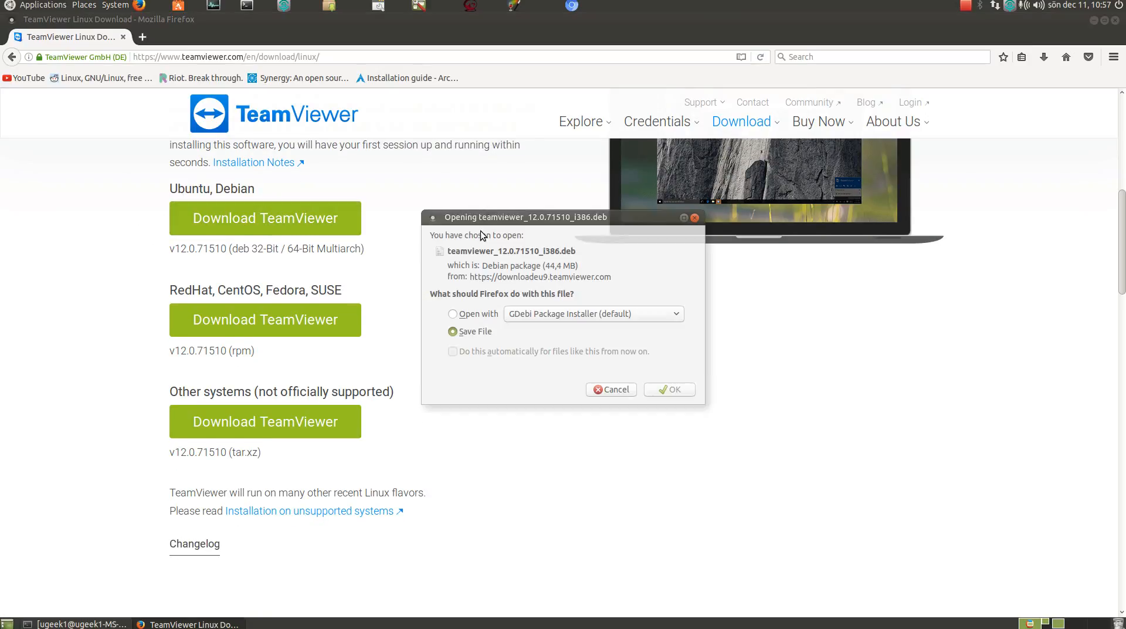
click(667, 388)
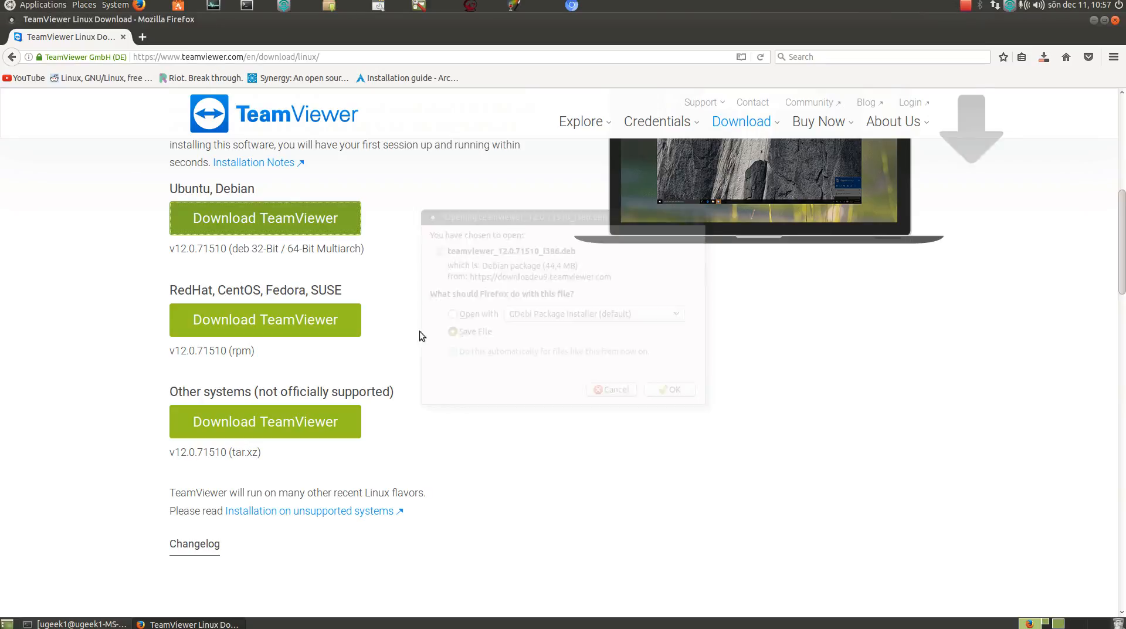
Open teamviewer_12.0.71510_i386.deb from Downloads with the GDebi Package Installer.
click(667, 389)
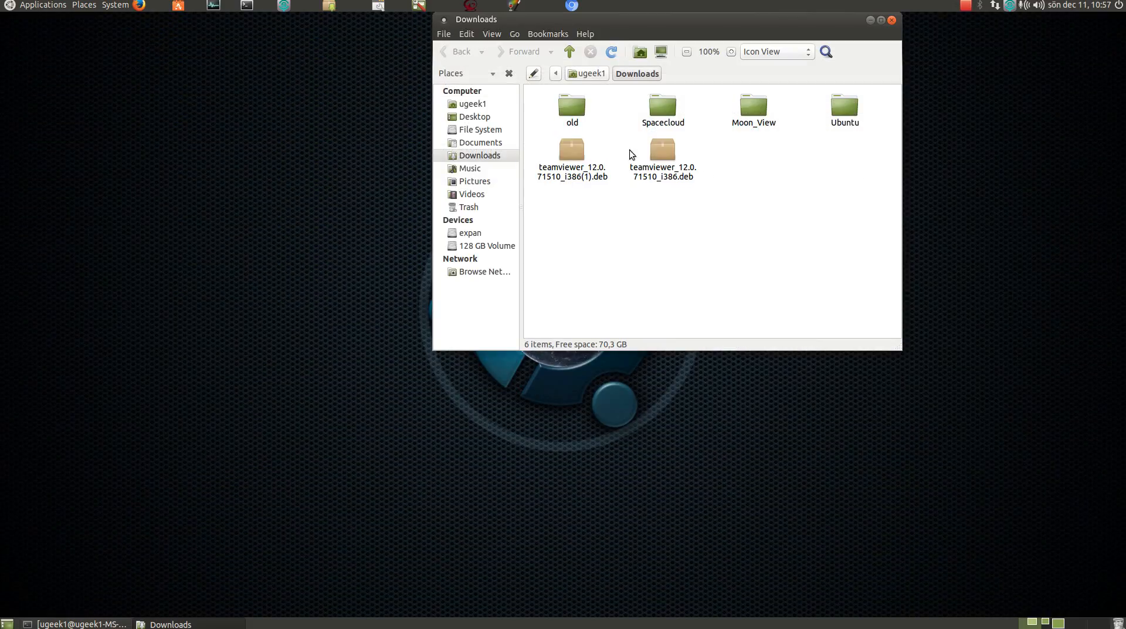
right_click(661, 152)
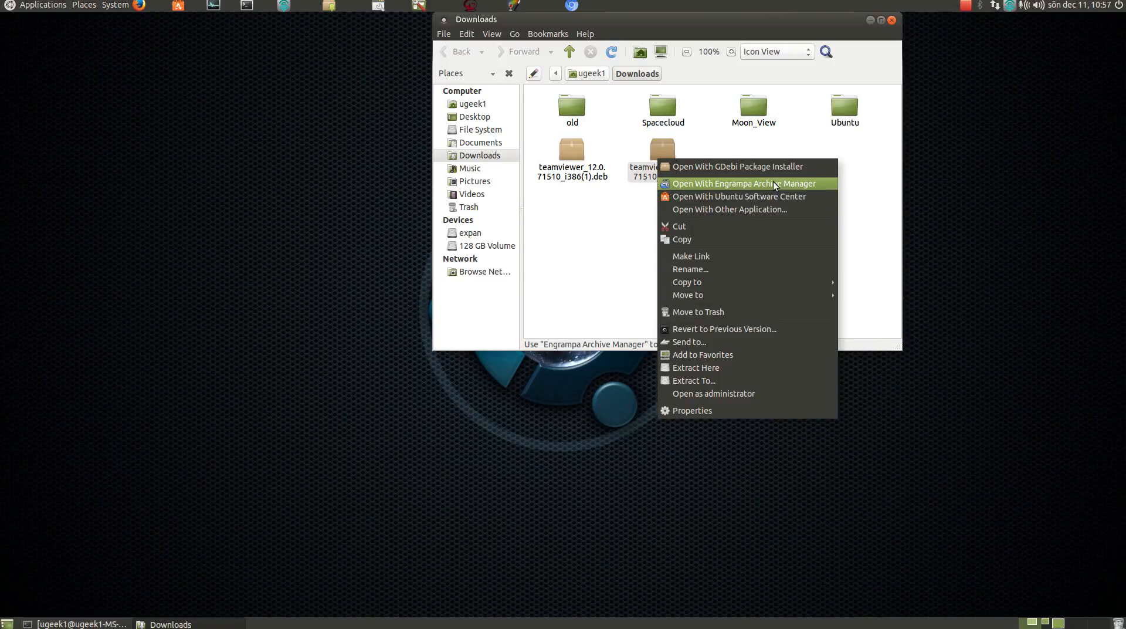
mouse_move(737, 166)
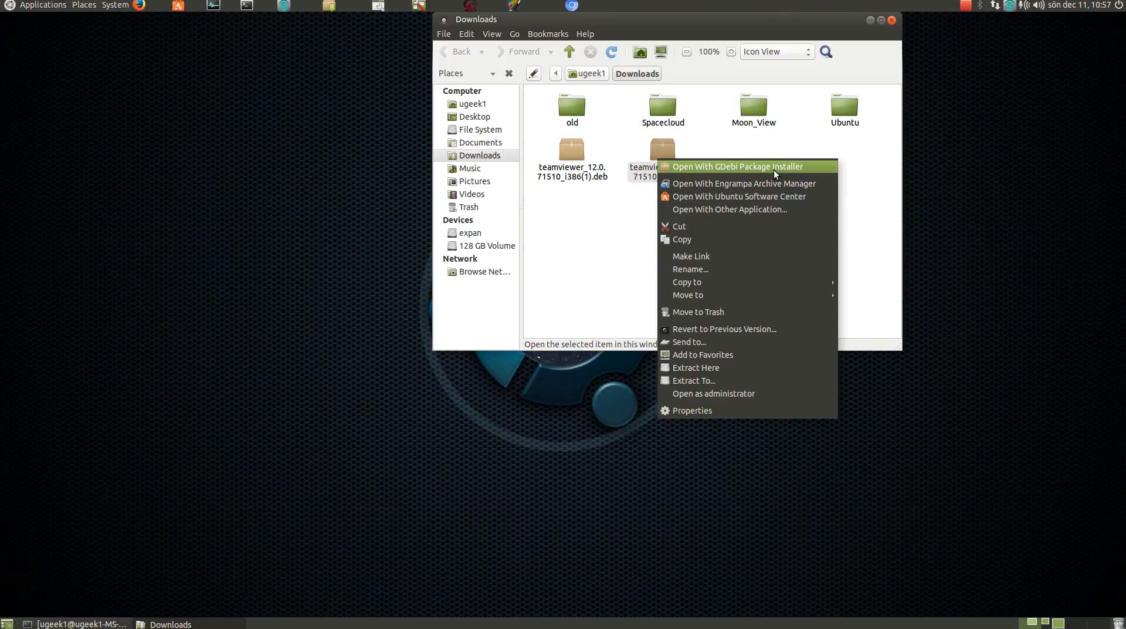
click(735, 166)
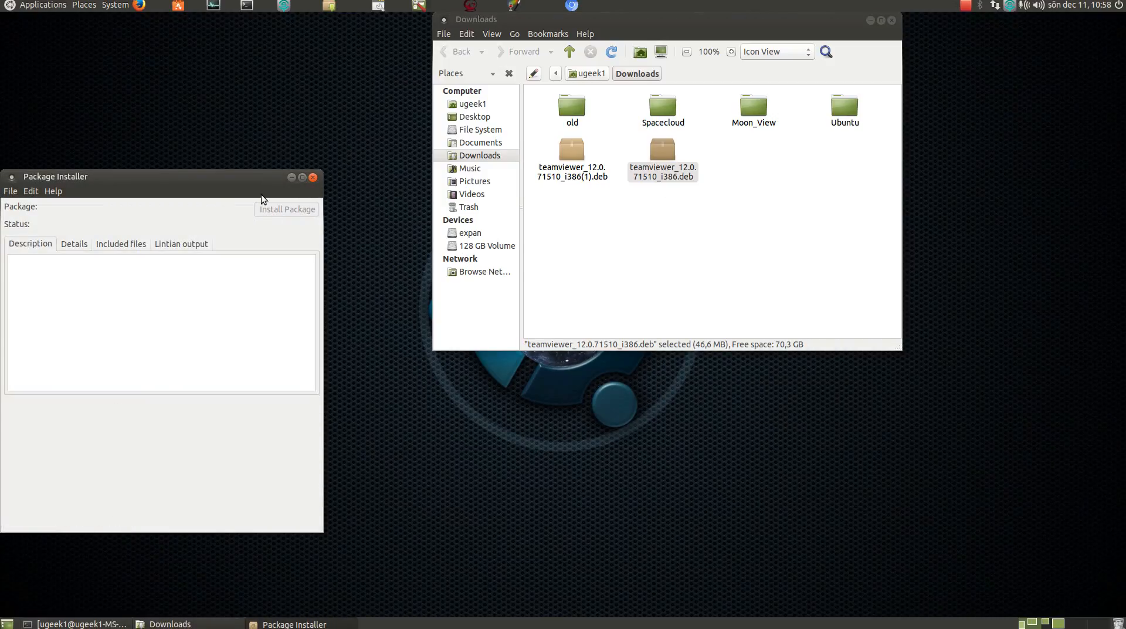
Install the TeamViewer package in GDebi, authenticating with the administrator password.
drag(143, 176, 223, 108)
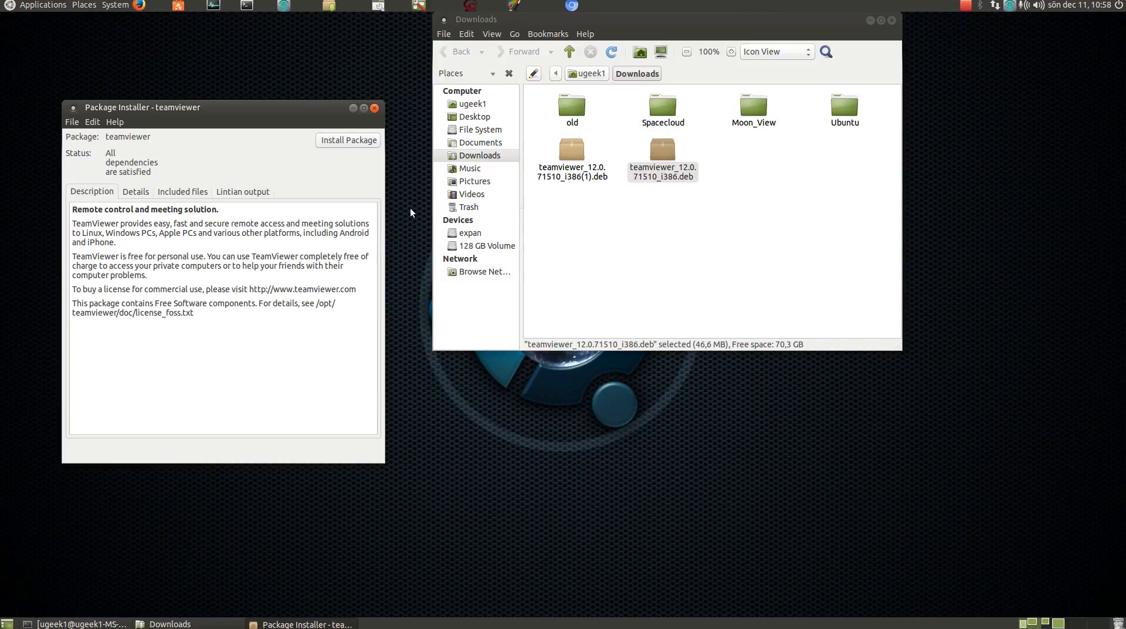
click(348, 139)
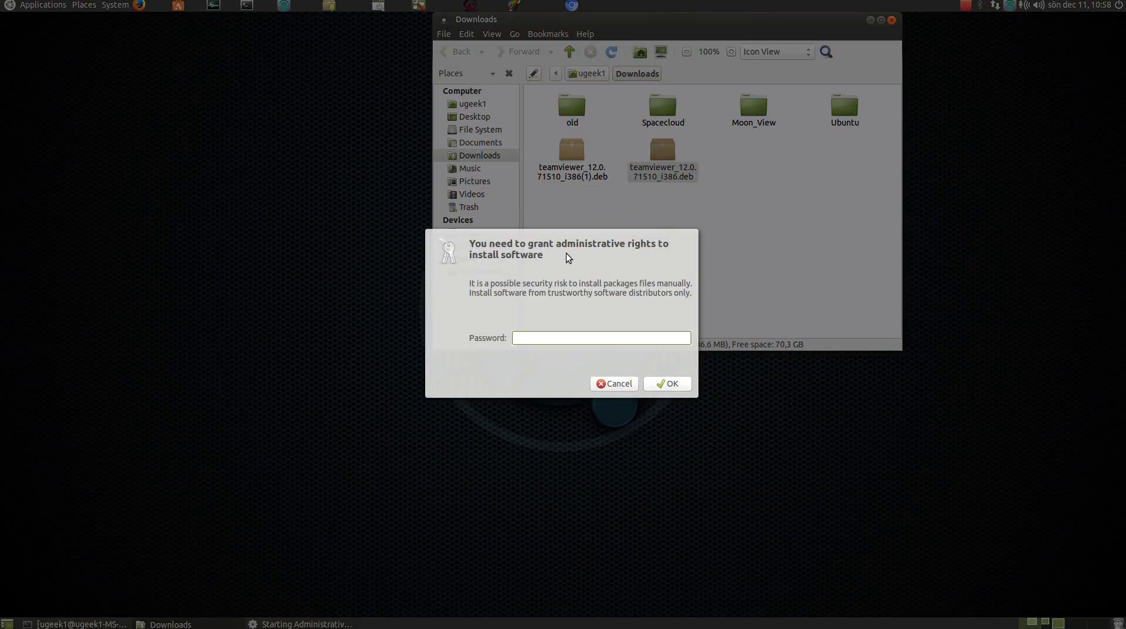
text(password)
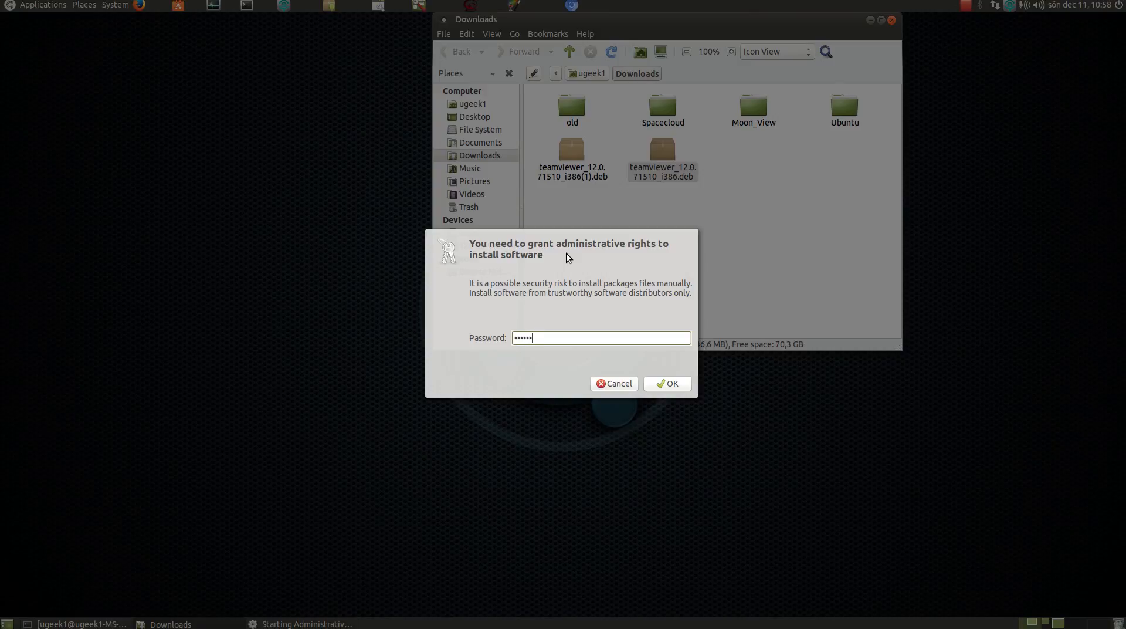
click(666, 384)
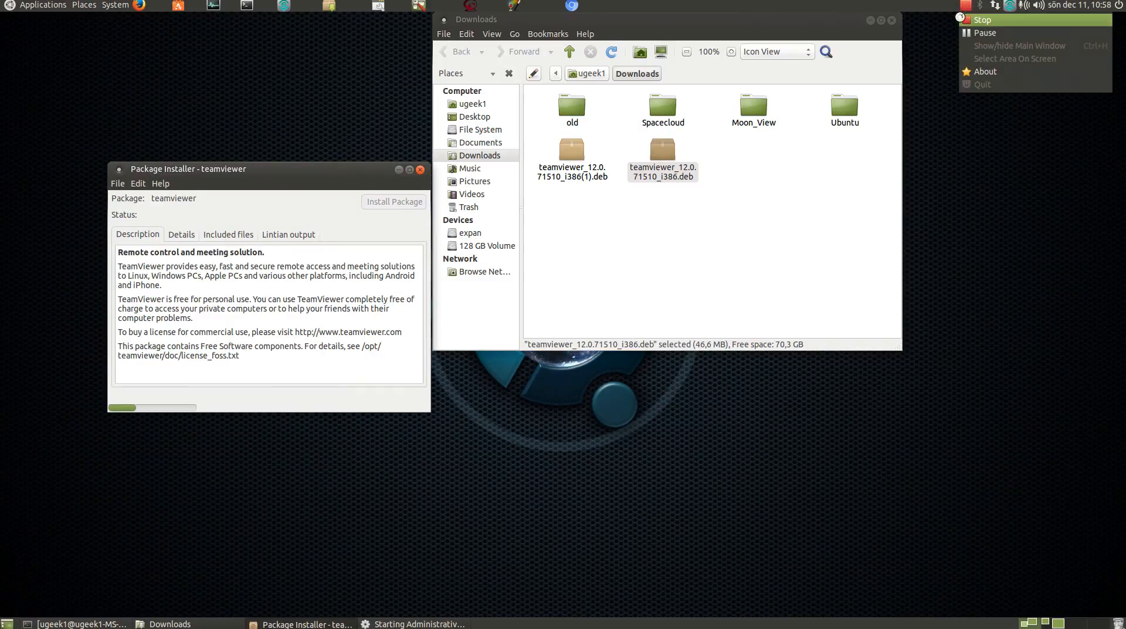
click(394, 202)
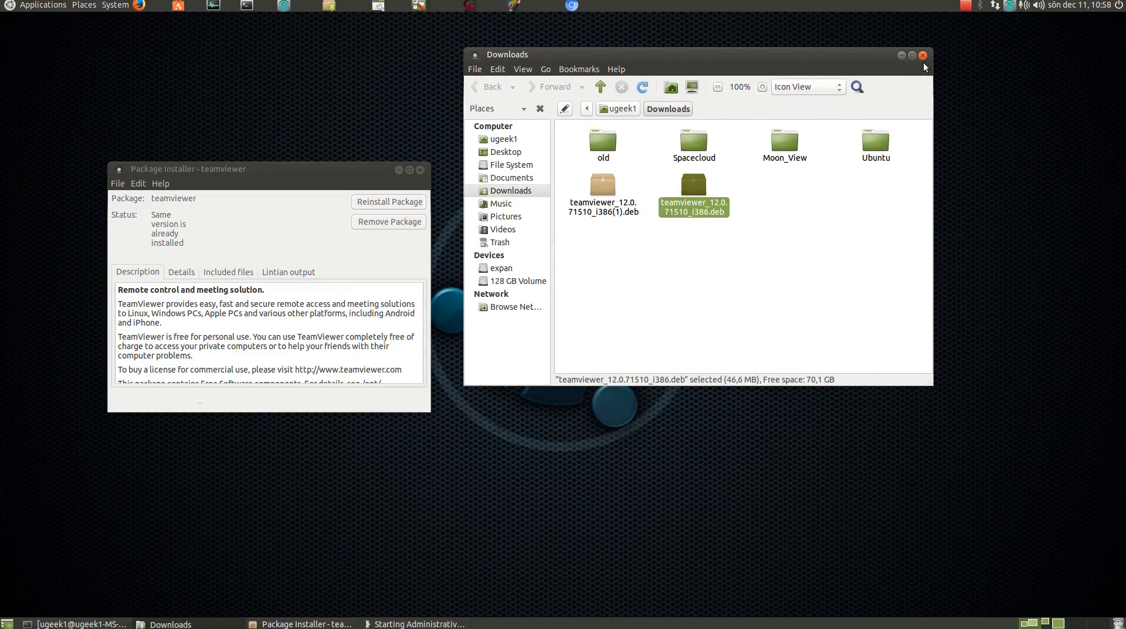
mouse_move(924, 55)
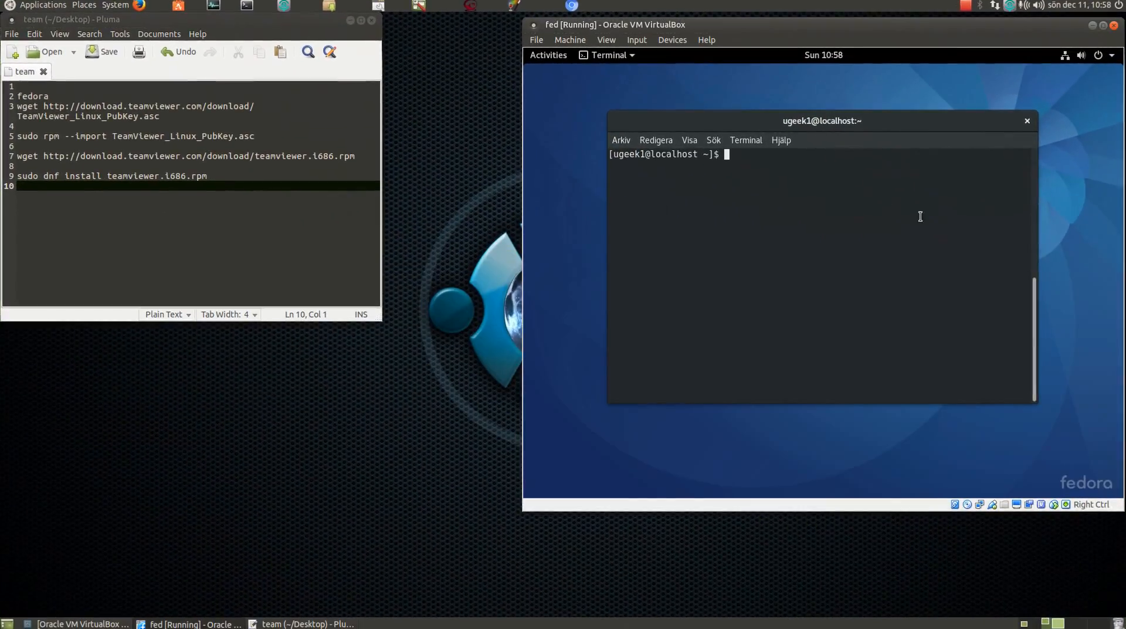
mouse_move(449, 245)
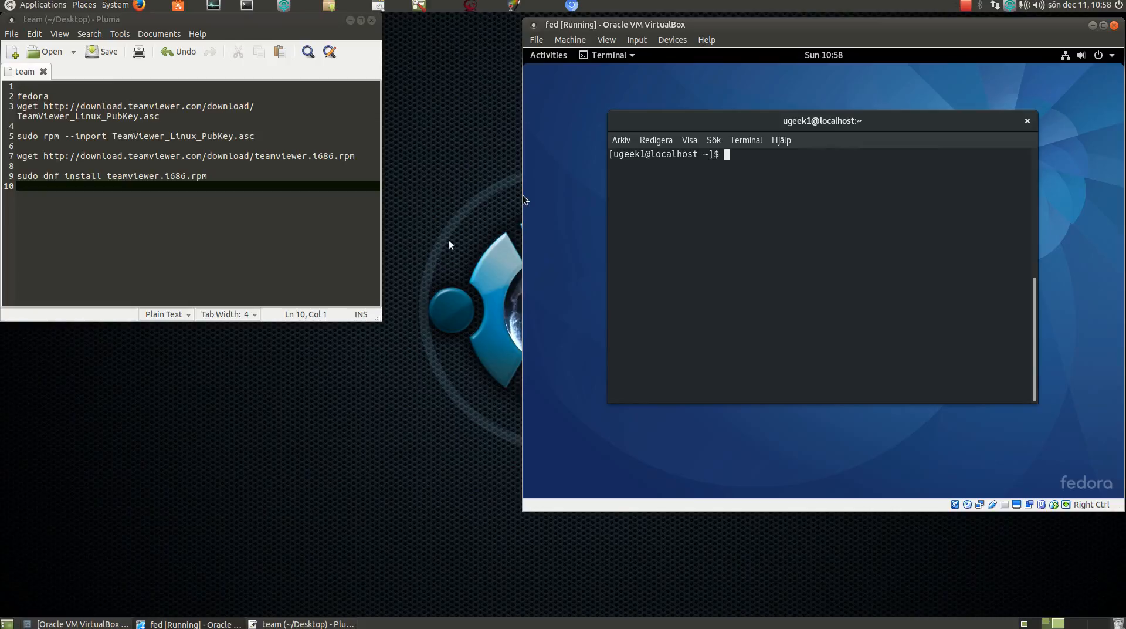
mouse_move(834, 187)
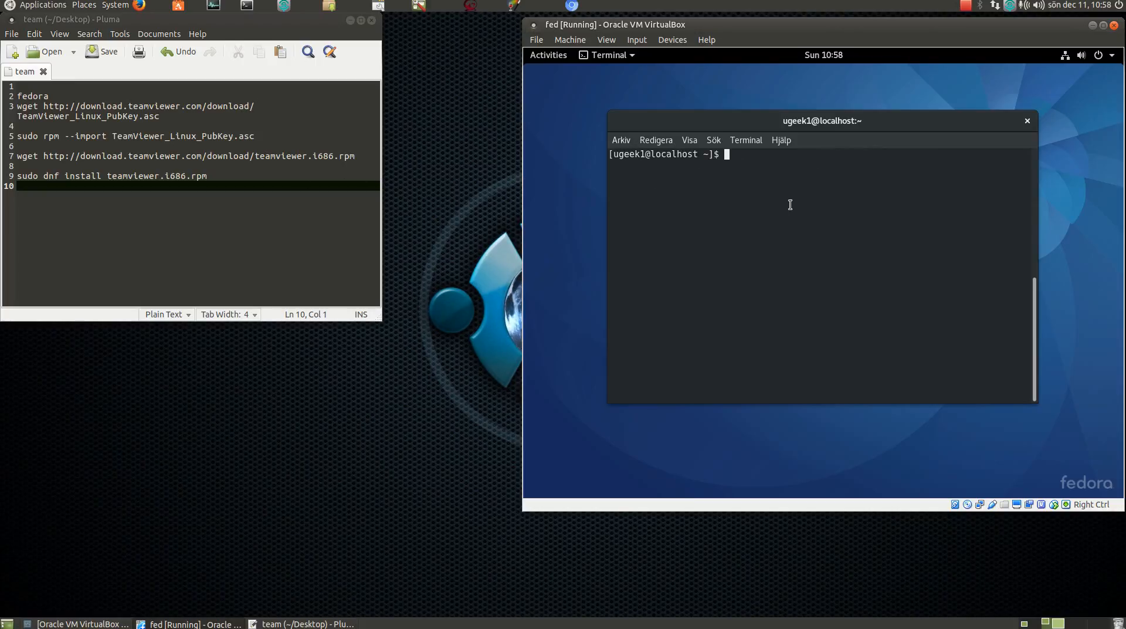
mouse_move(803, 207)
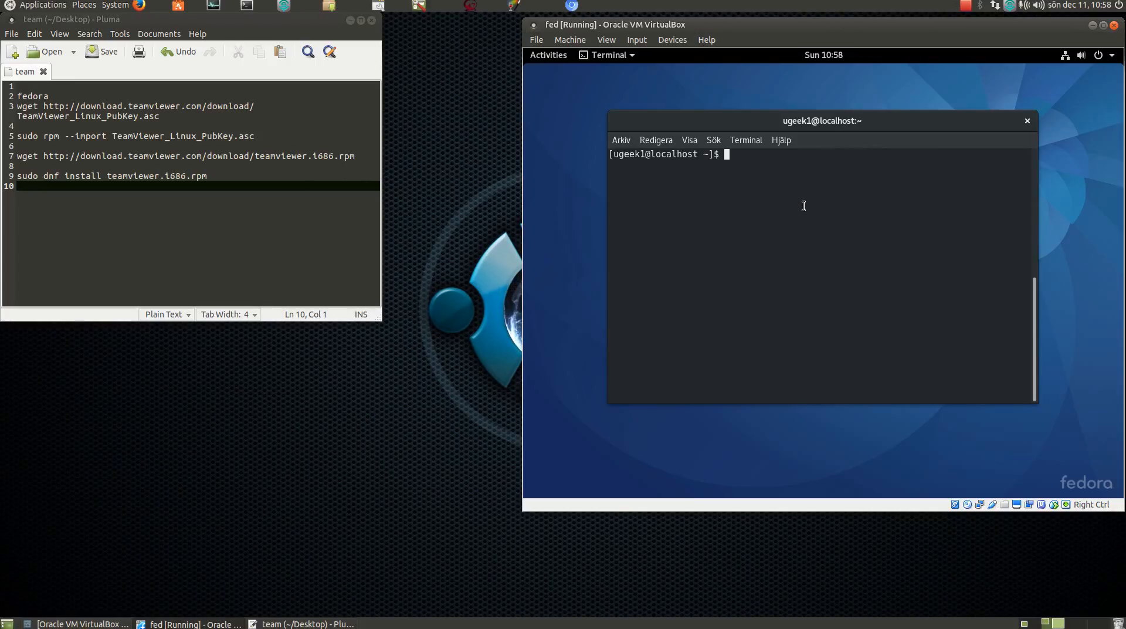
Run wget in the Fedora terminal to fetch TeamViewer files from download.teamviewer.com.
text(wget http://download.teamviewer.com/download/teamviewer.i686.rpm)
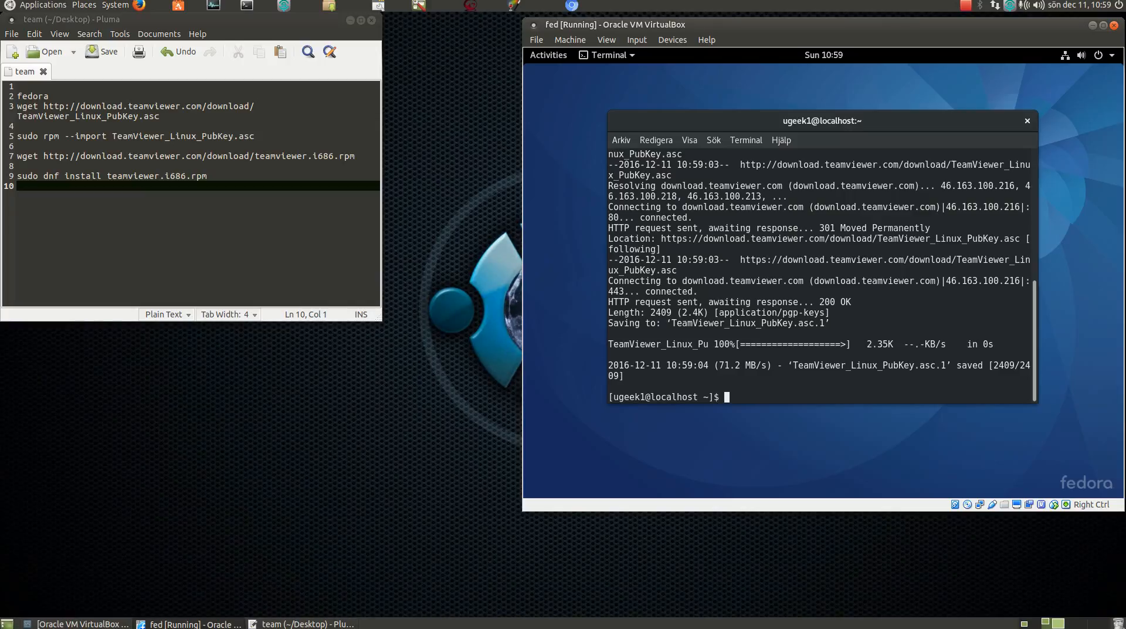
text(wget http://download.teamviewer.com/download/teamviewer.i686.rpm)
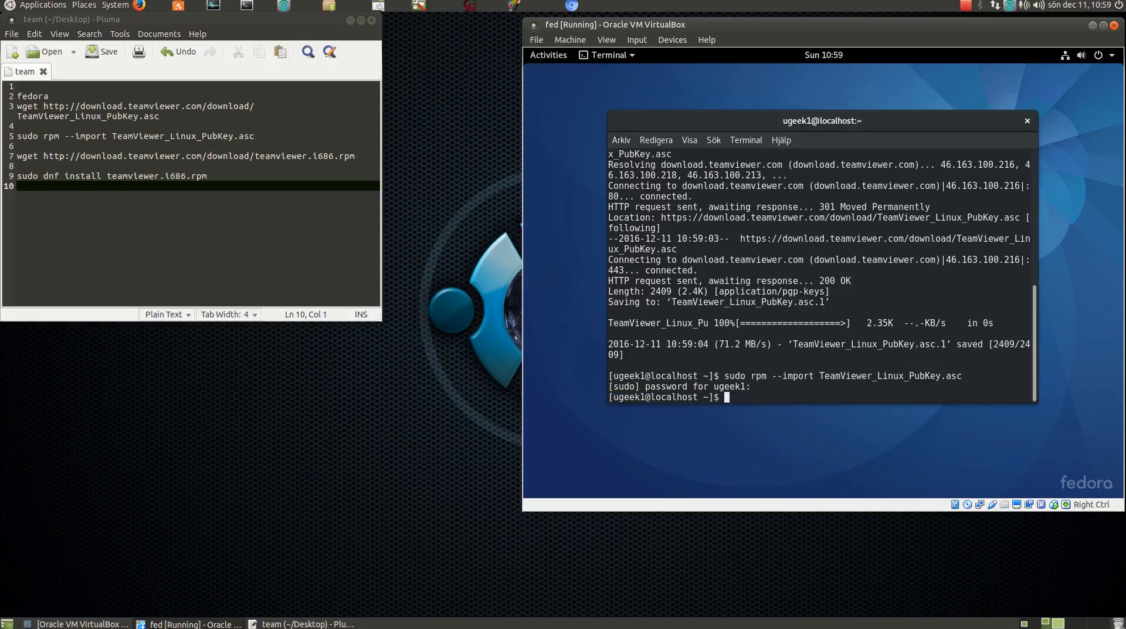
Download TeamViewer_Linux_PubKey.asc, import it with sudo rpm --import, and clear the terminal.
text(sudo rpm --import TeamViewer_Linux_PubKey.asc)
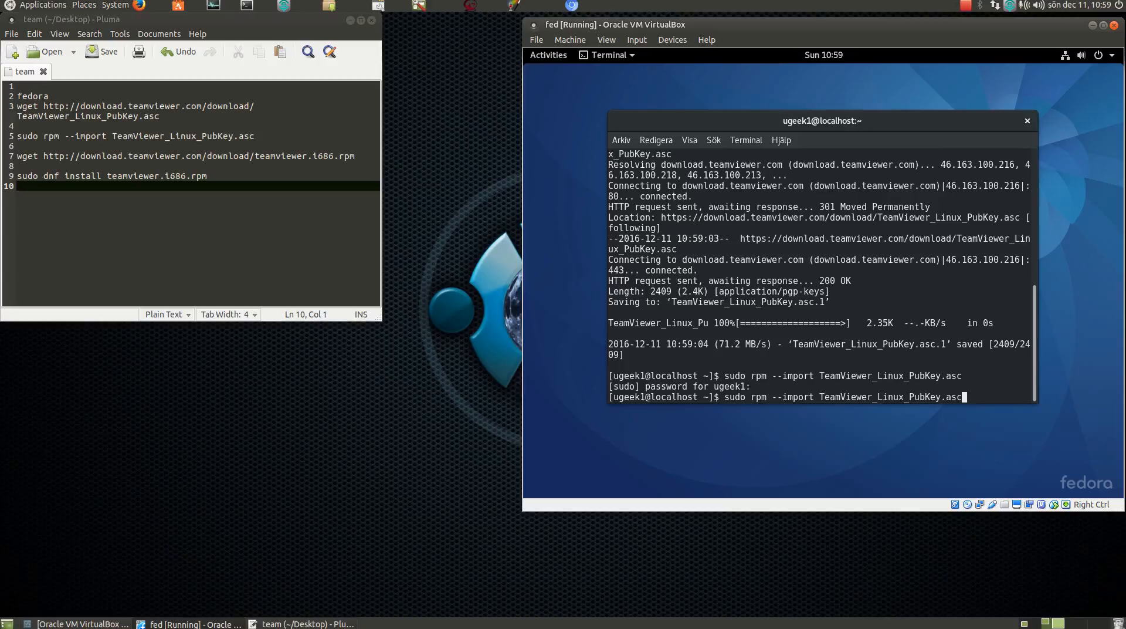
text(wget http://download.teamviewer.com/download/TeamViewer_Linux_PubKey.asc)
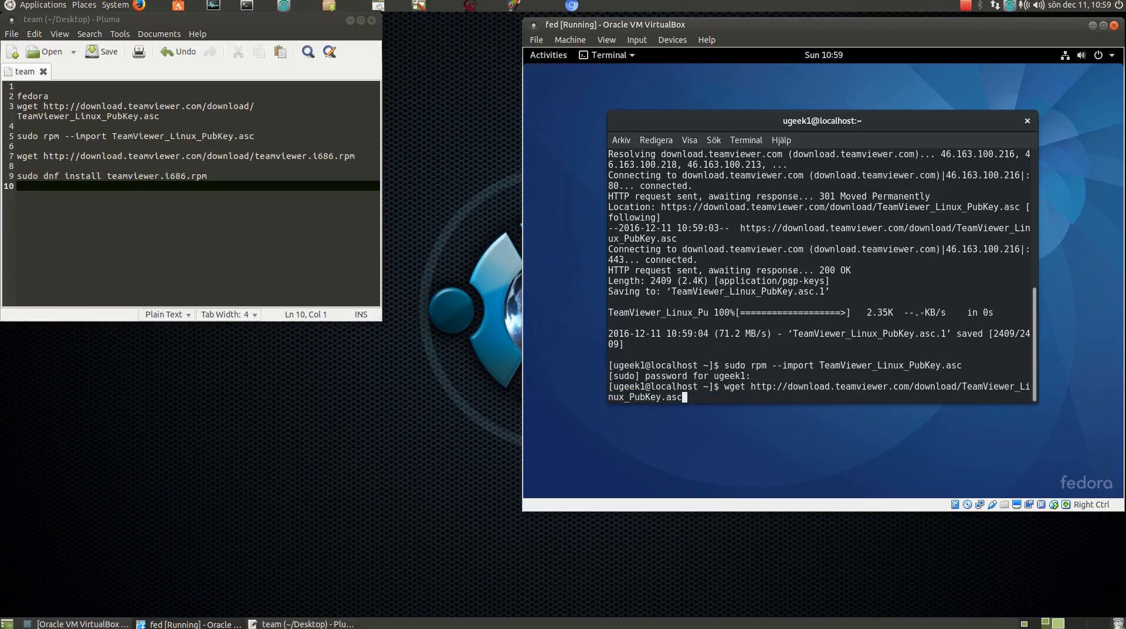
text(clear)
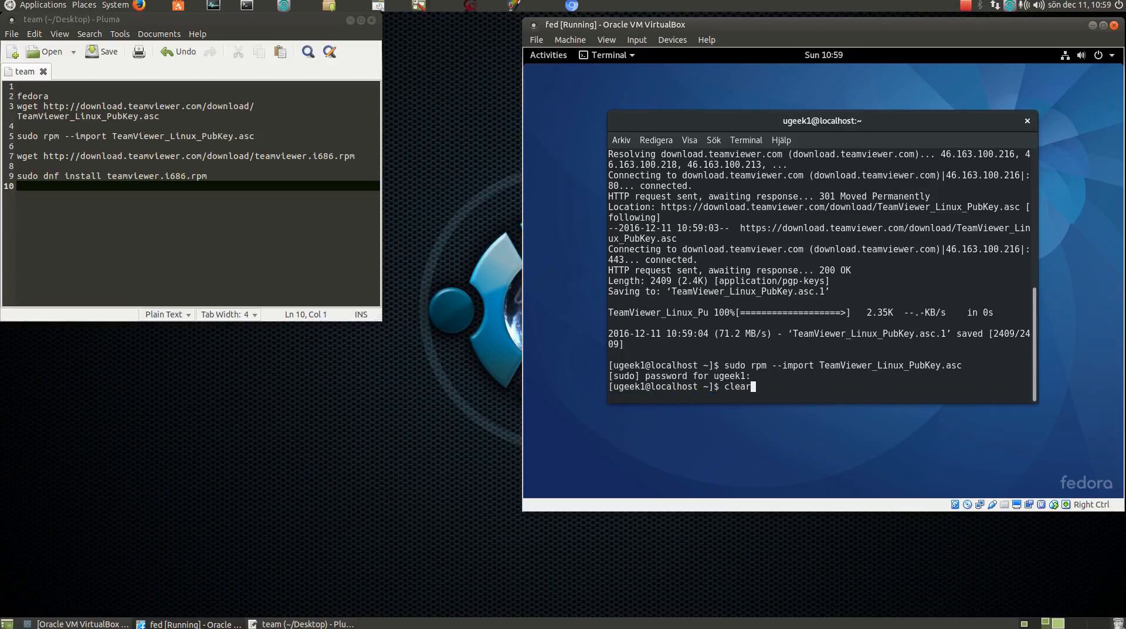
Download teamviewer.i686.rpm with wget and enter sudo dnf -y install teamviewer.i686.rpm.
text(wget http://download.teamviewer.com/download/teamviewer.i686.rpm)
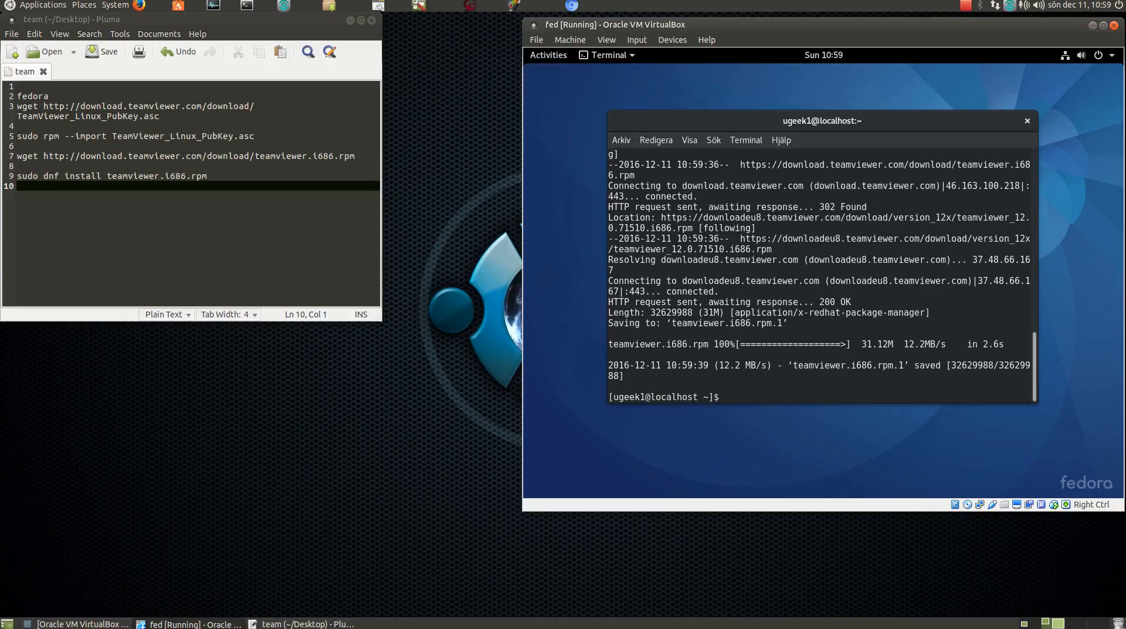
text(sudo dnf -y install teamviewer.i686.rpm)
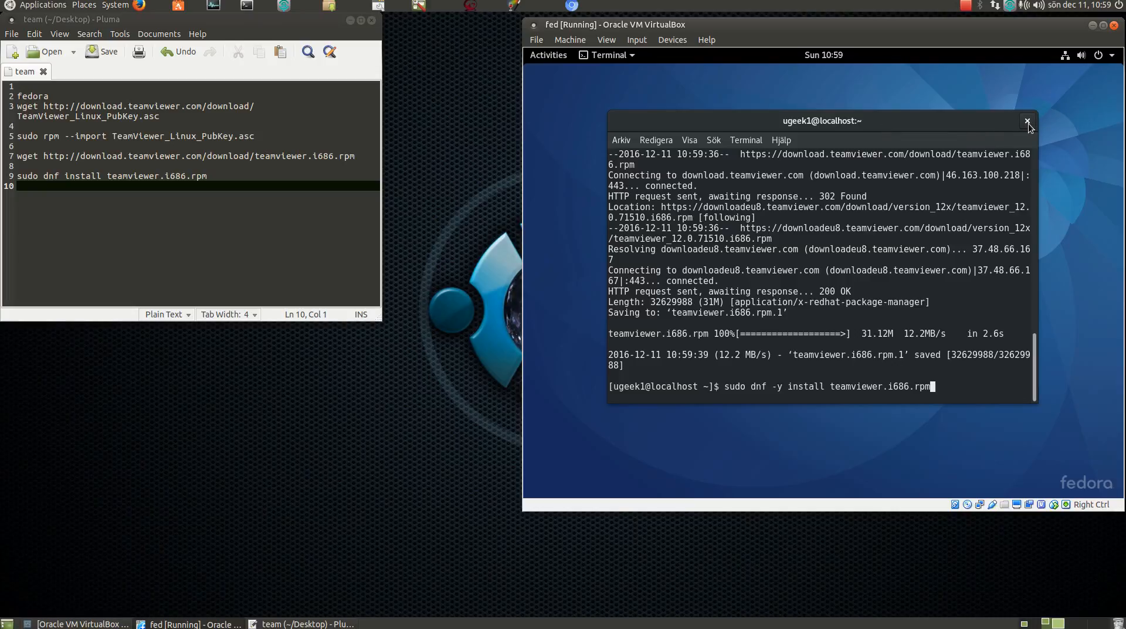
Close the terminal and launch TeamViewer from Fedora's Activities search for 'team'.
click(1028, 121)
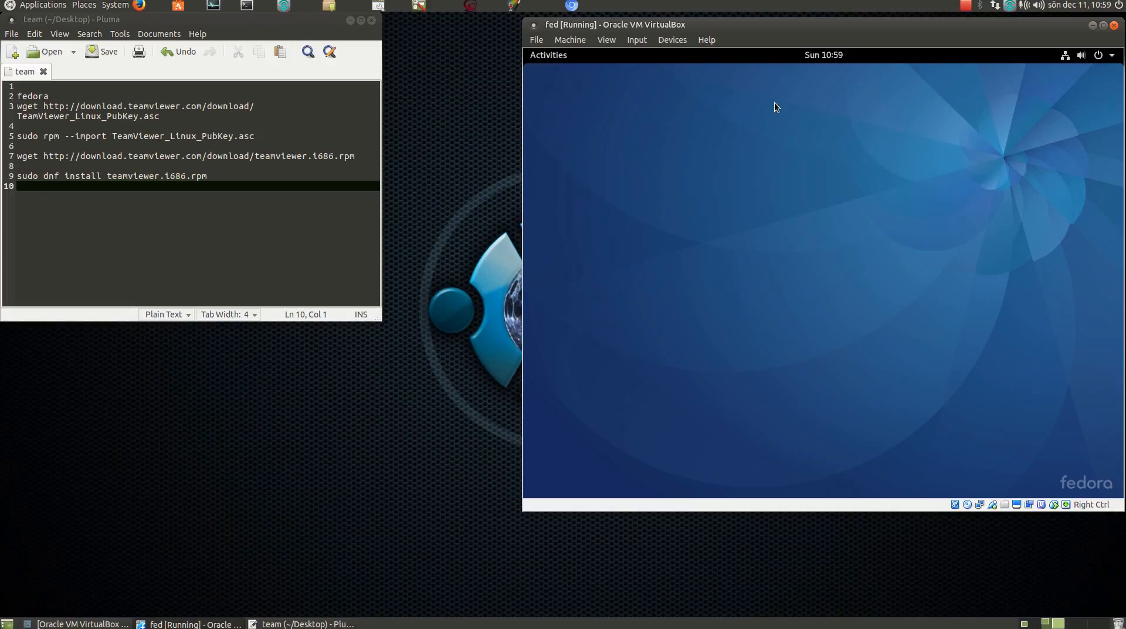
click(548, 55)
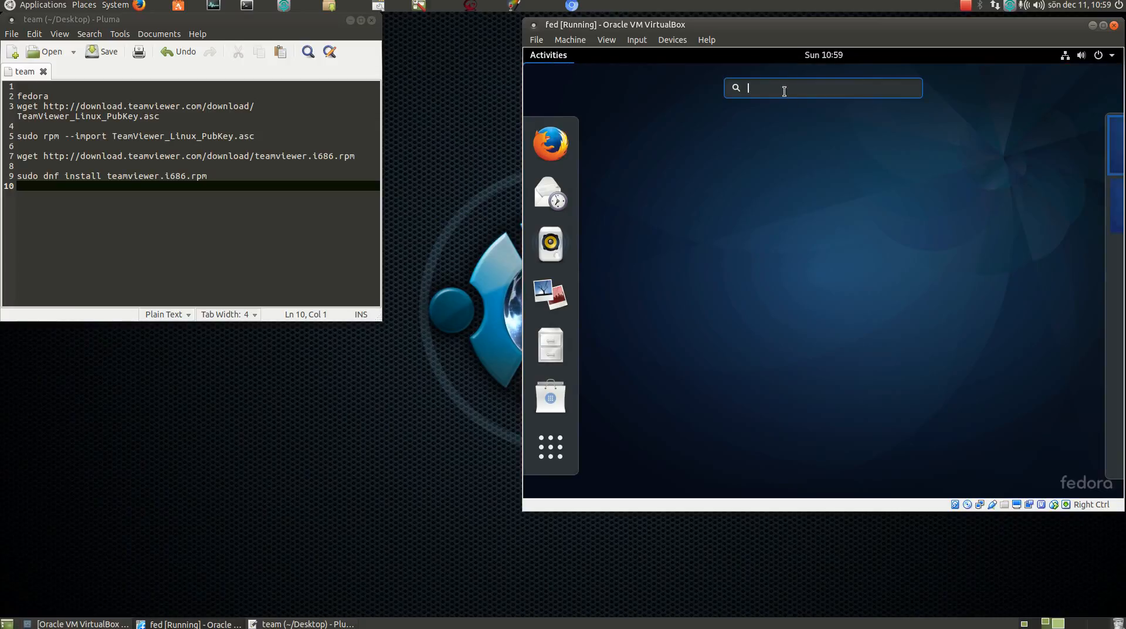
text(team)
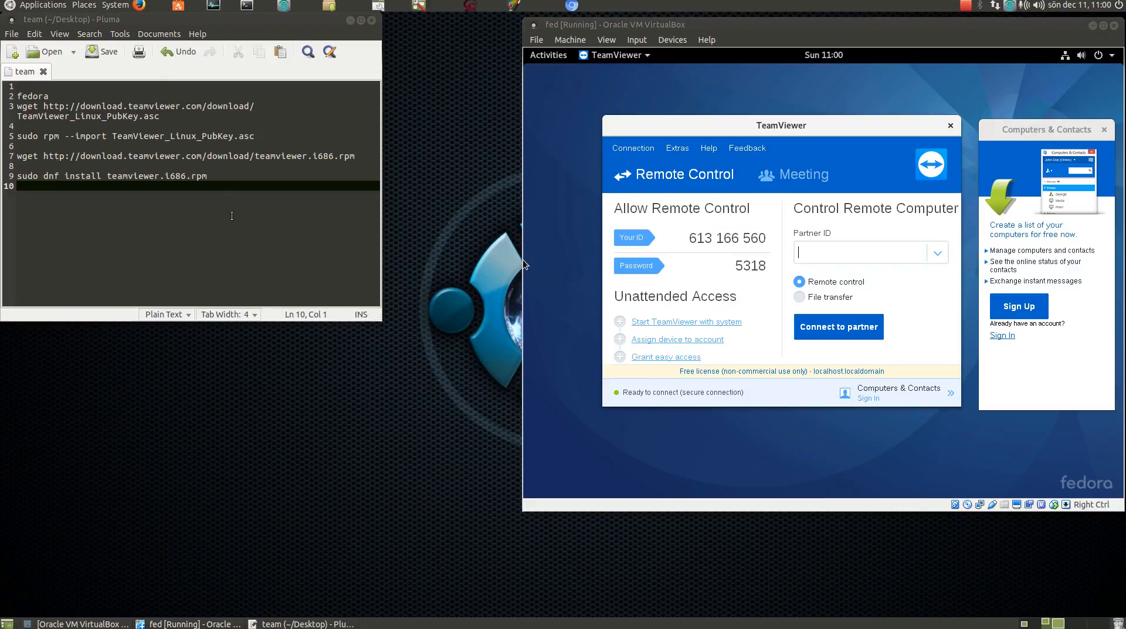
click(43, 5)
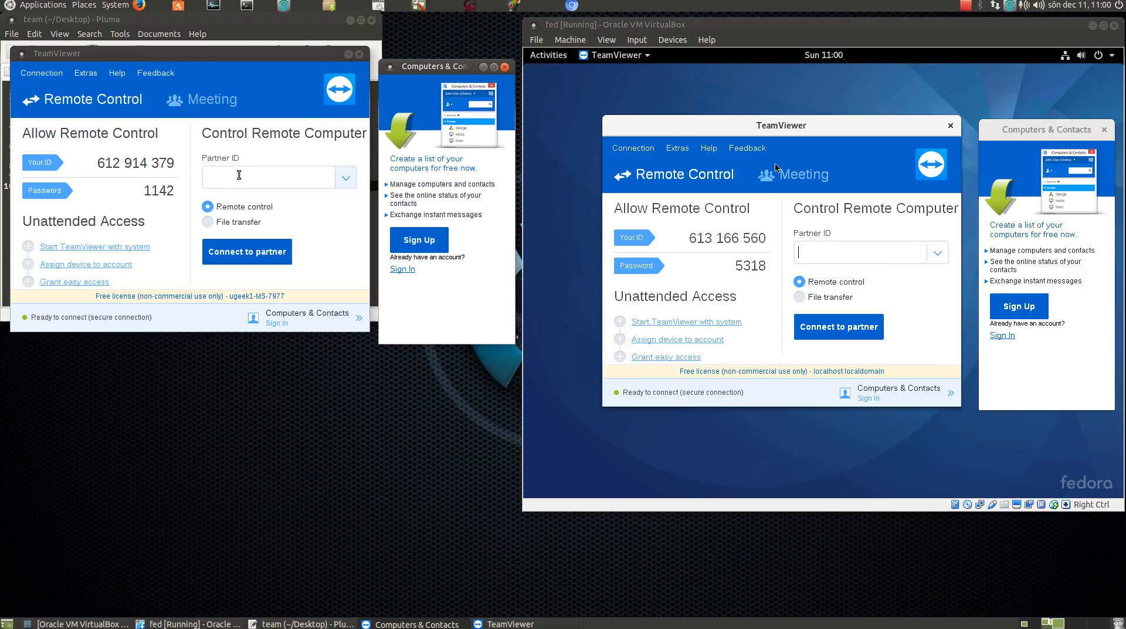
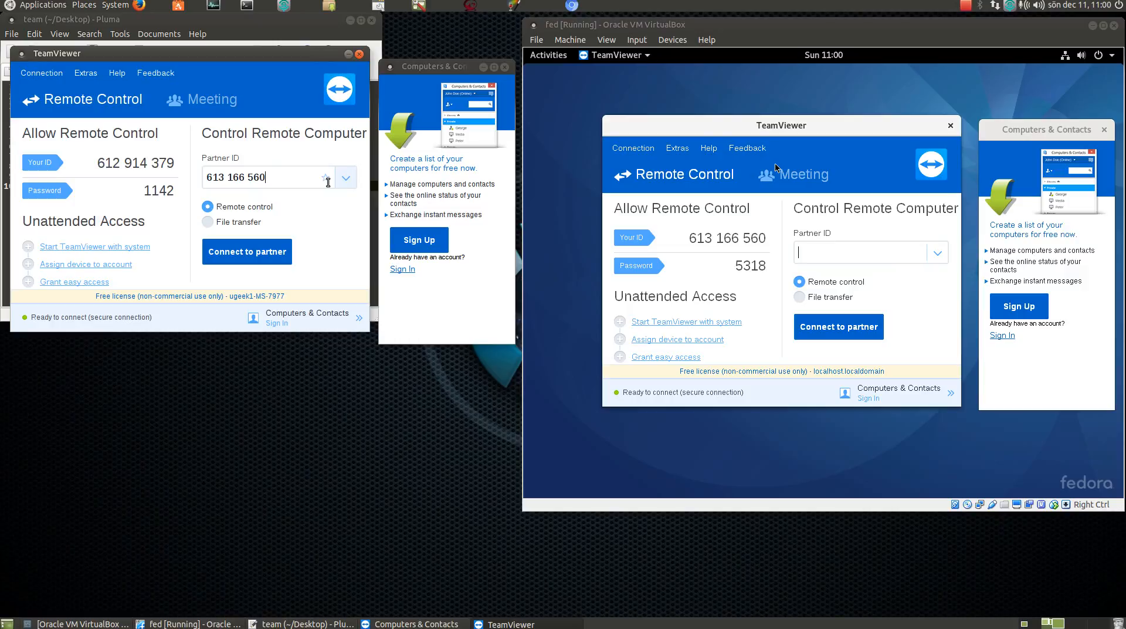
click(248, 251)
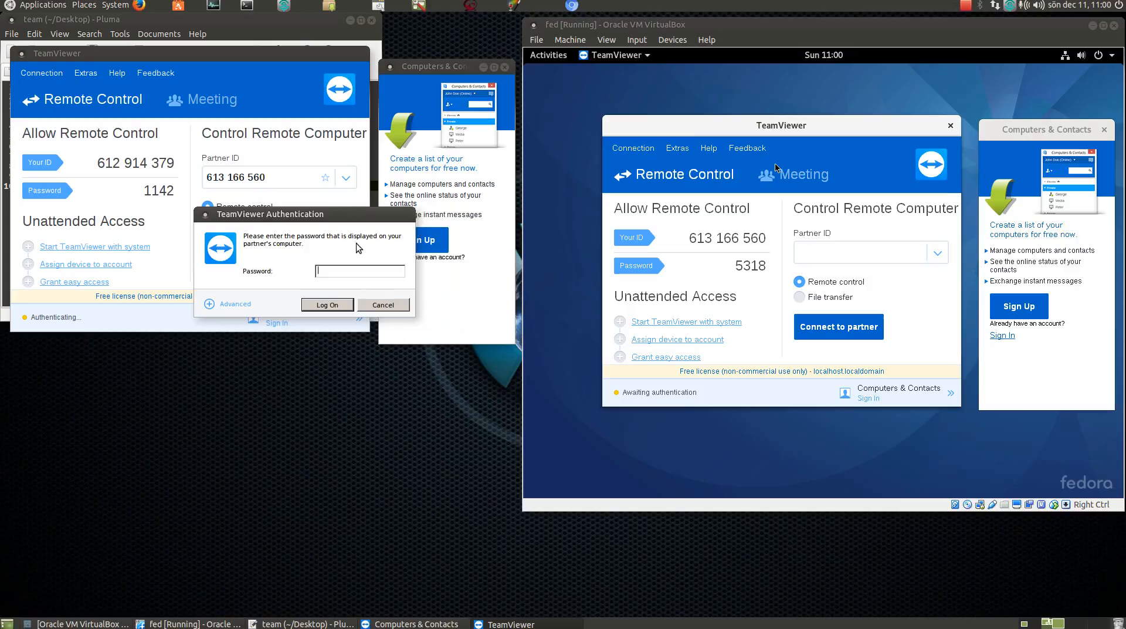
text(**)
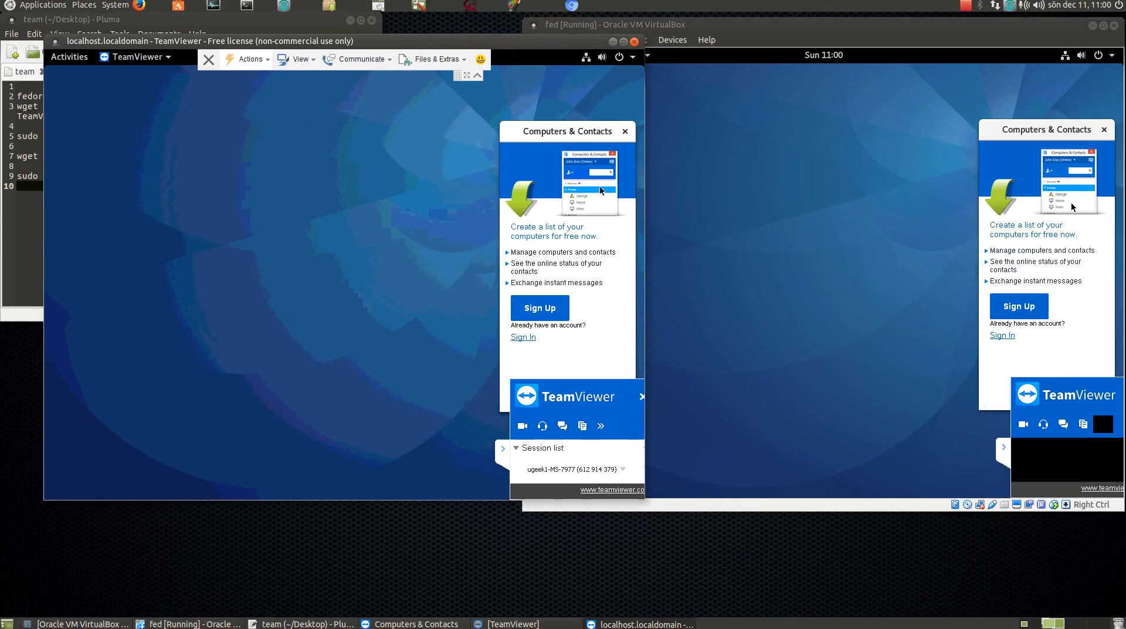
Dismiss the Computers & Contacts panel and open the remote Fedora Activities overview.
click(632, 130)
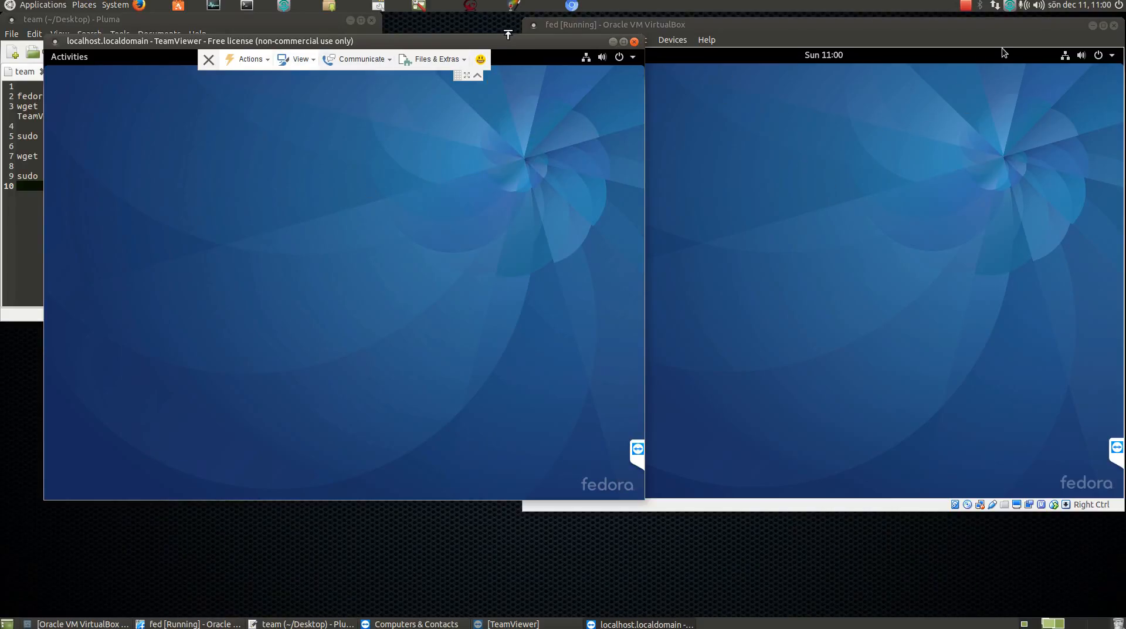
click(69, 57)
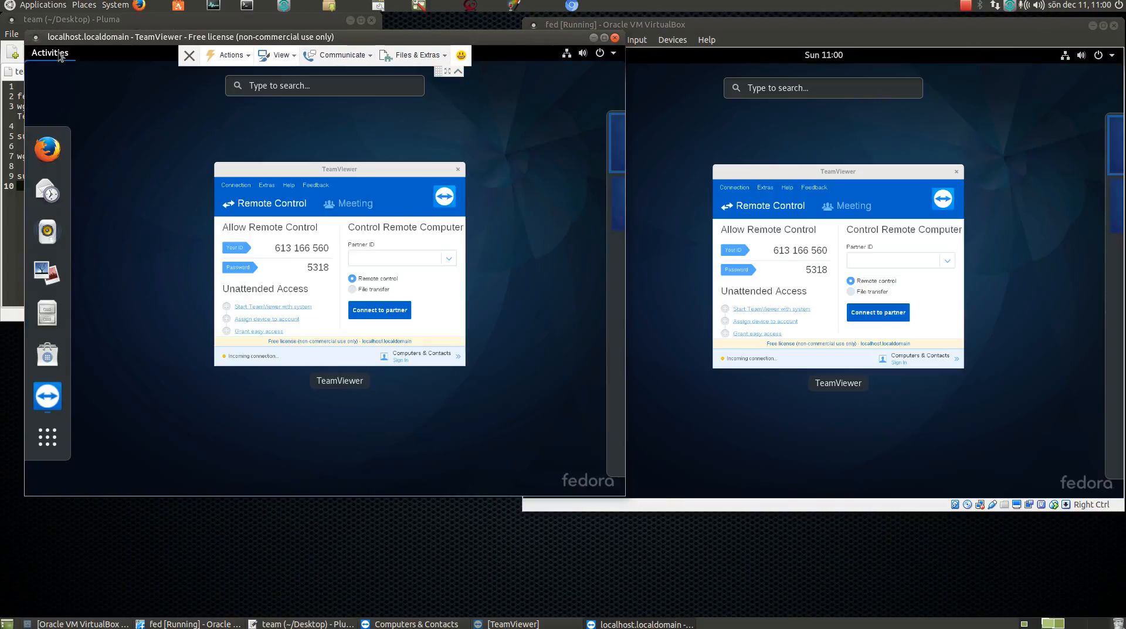